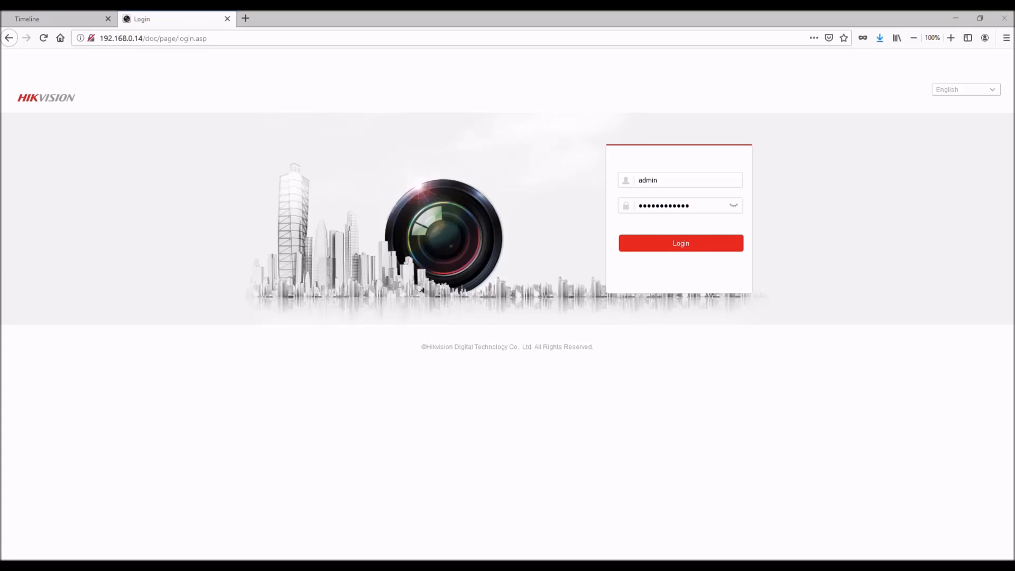
mouse_move(674, 75)
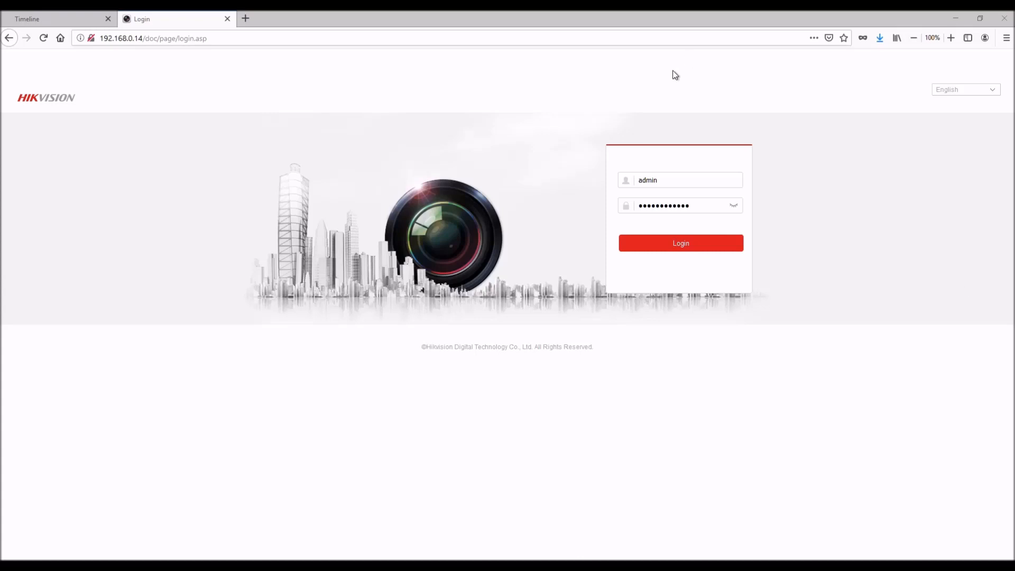
mouse_move(490, 283)
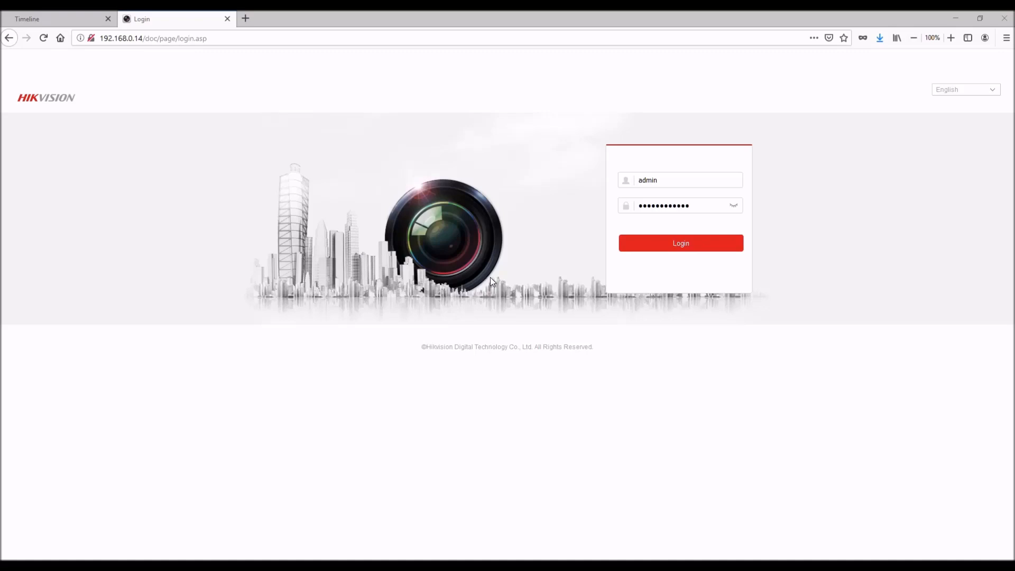
mouse_move(691, 247)
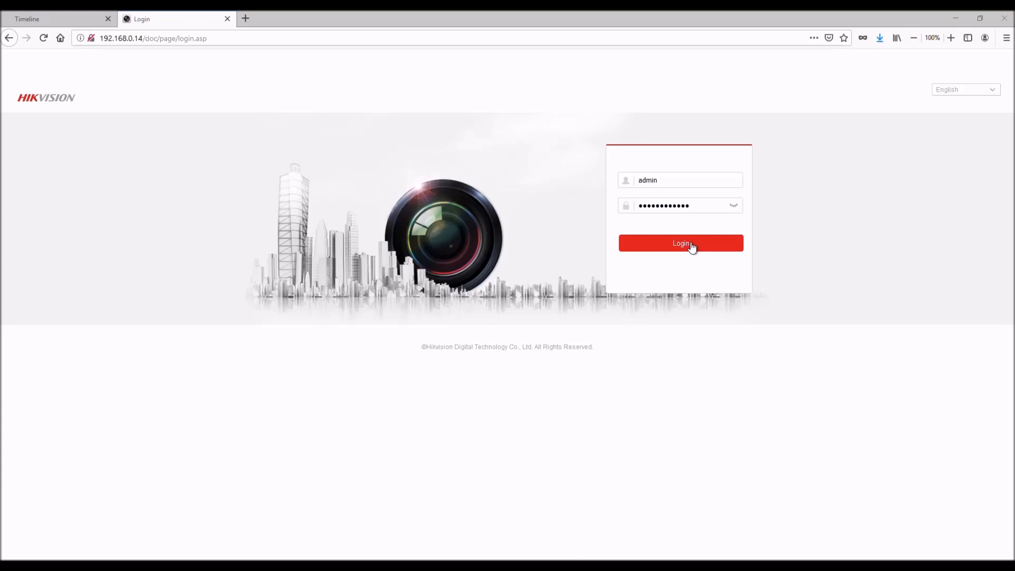
Sign in to the camera's Hikvision web interface to reach Live View.
left_click(680, 242)
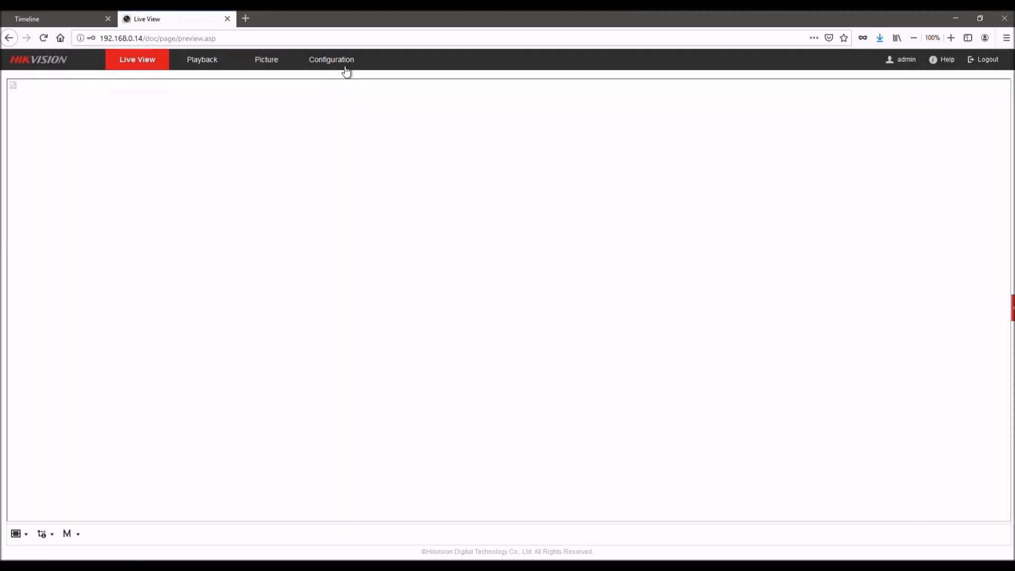
Check the Basic Settings TCP/IP page for DNS servers 8.8.8.8 and 8.8.4.4.
left_click(331, 59)
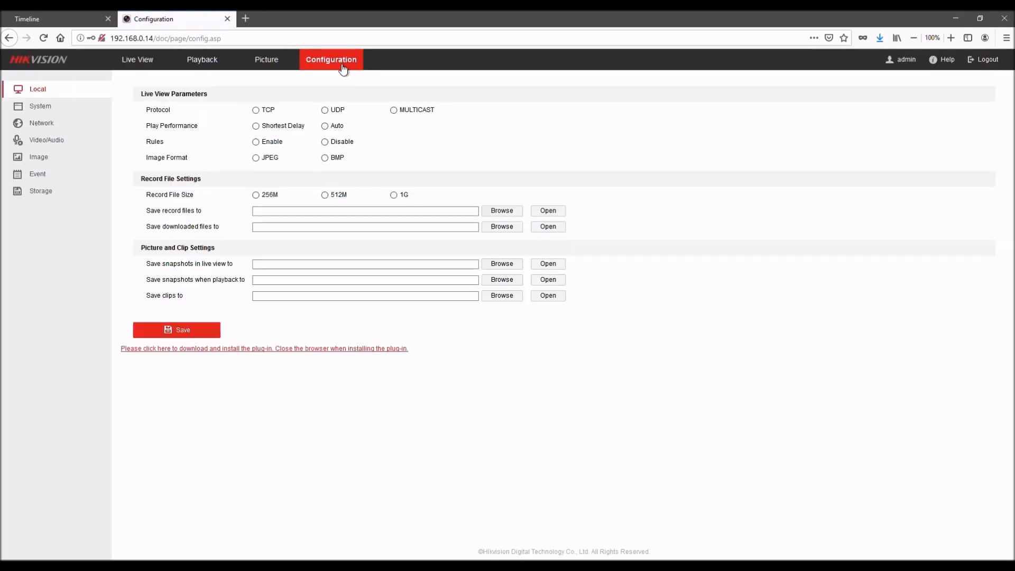
left_click(42, 122)
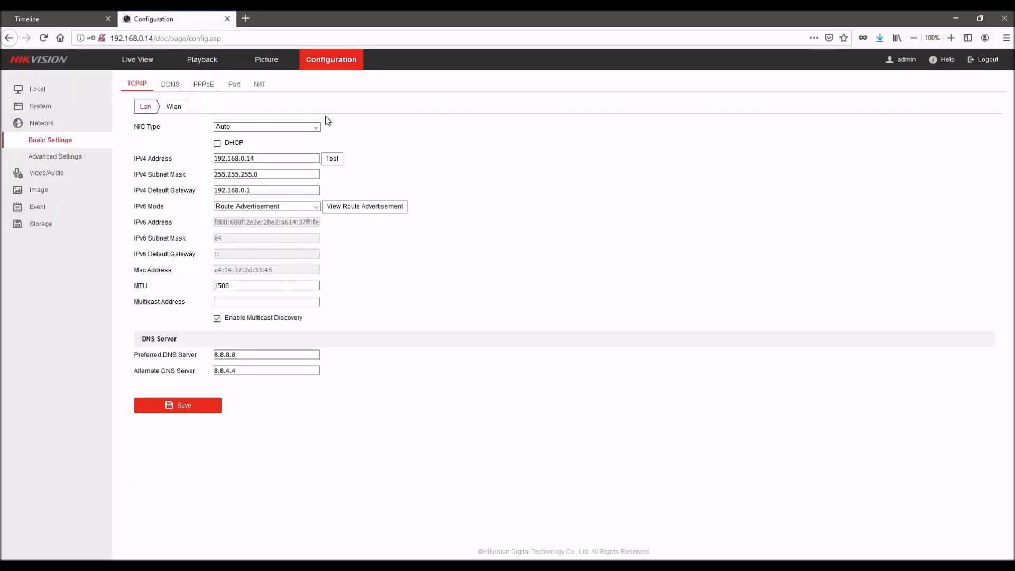
mouse_move(226, 277)
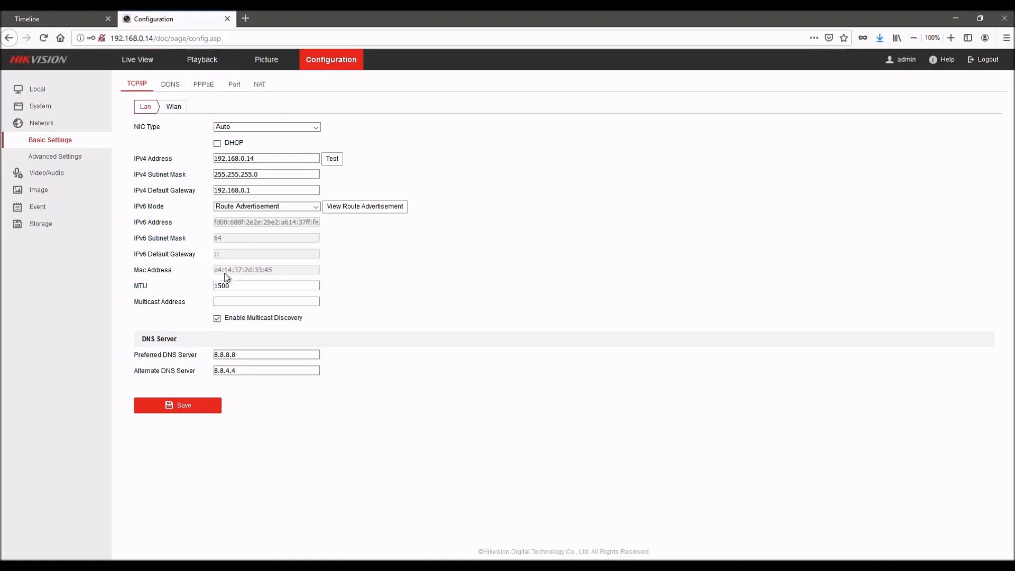
left_click(265, 369)
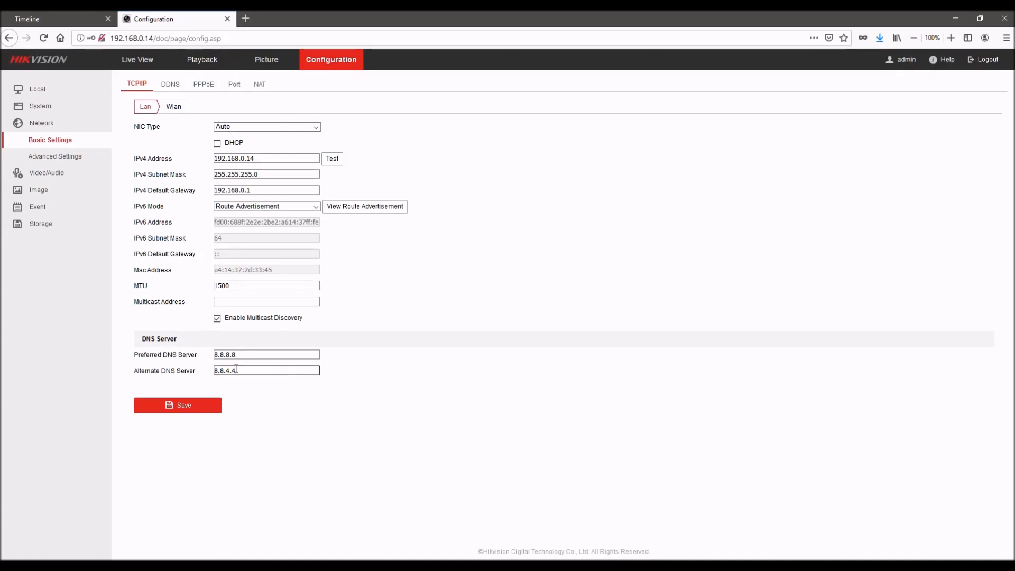
triple_click(266, 354)
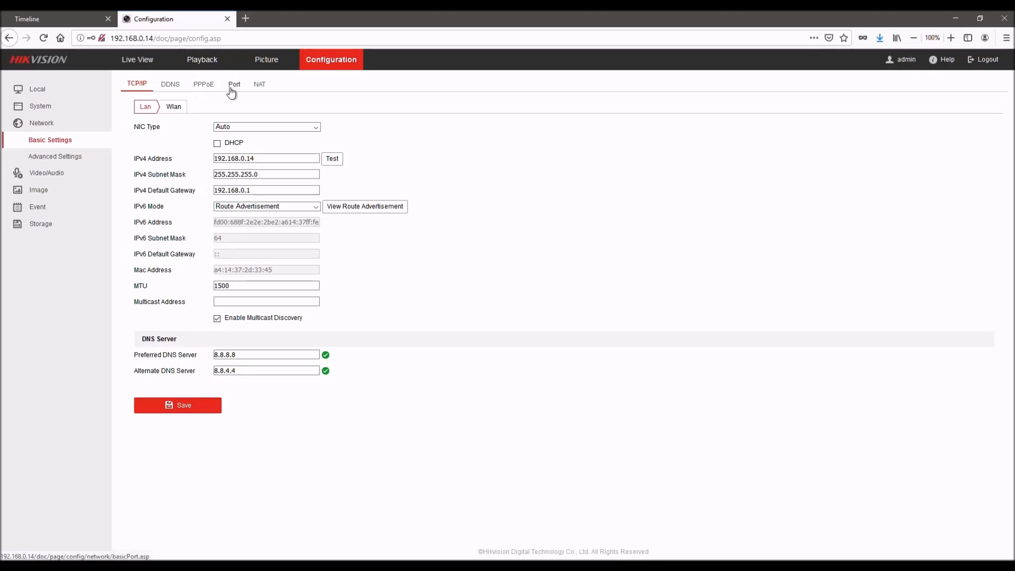
Review the camera ports (HTTP 80, RTSP 554), then go to the cloud video timeline.
left_click(234, 84)
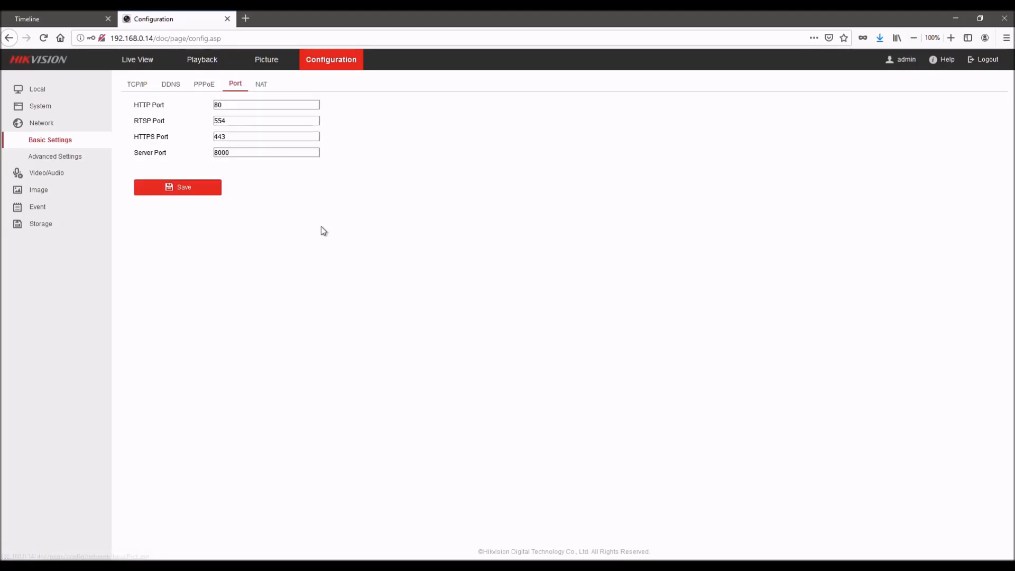
mouse_move(137, 84)
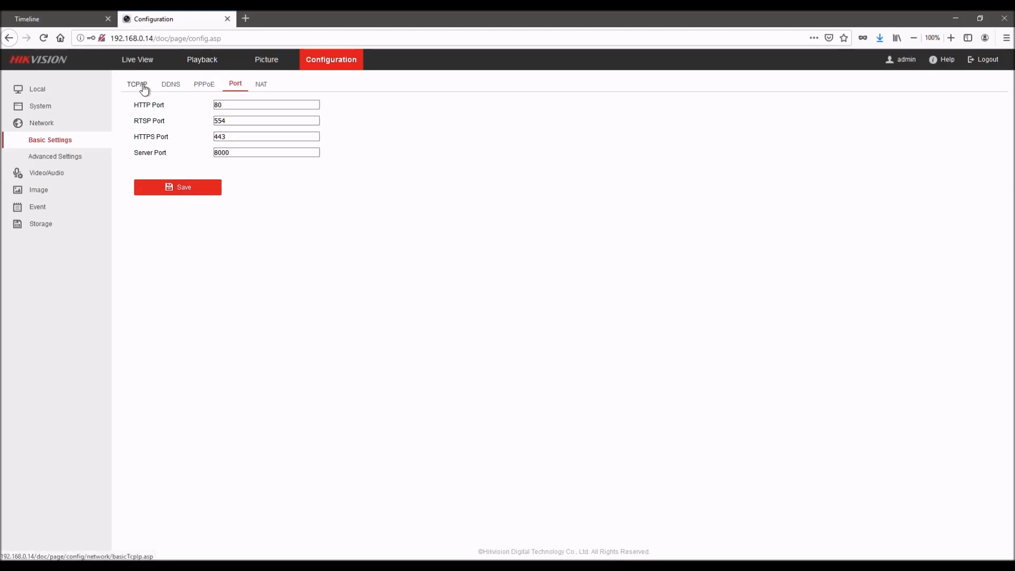
left_click(136, 84)
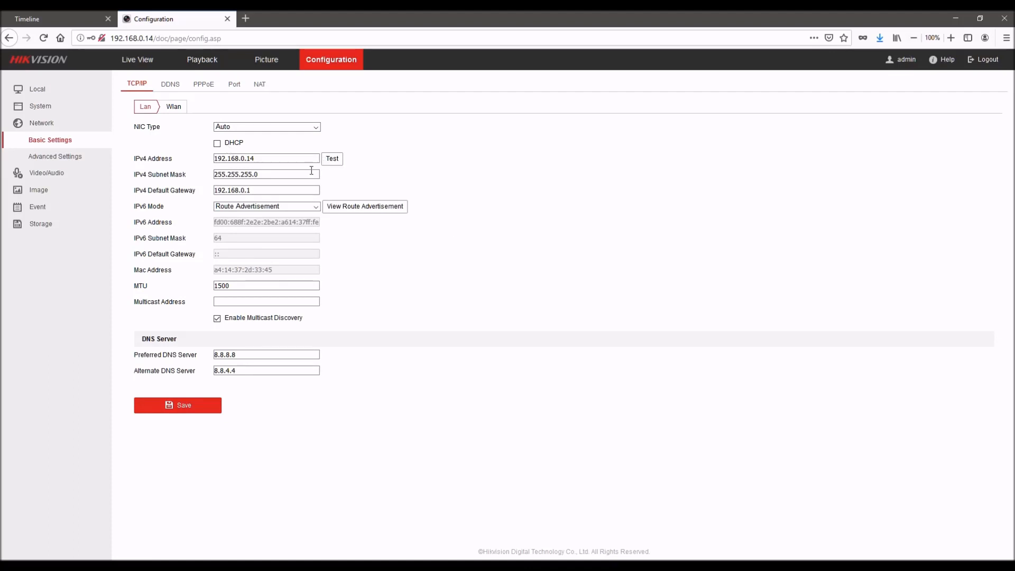
mouse_move(104, 56)
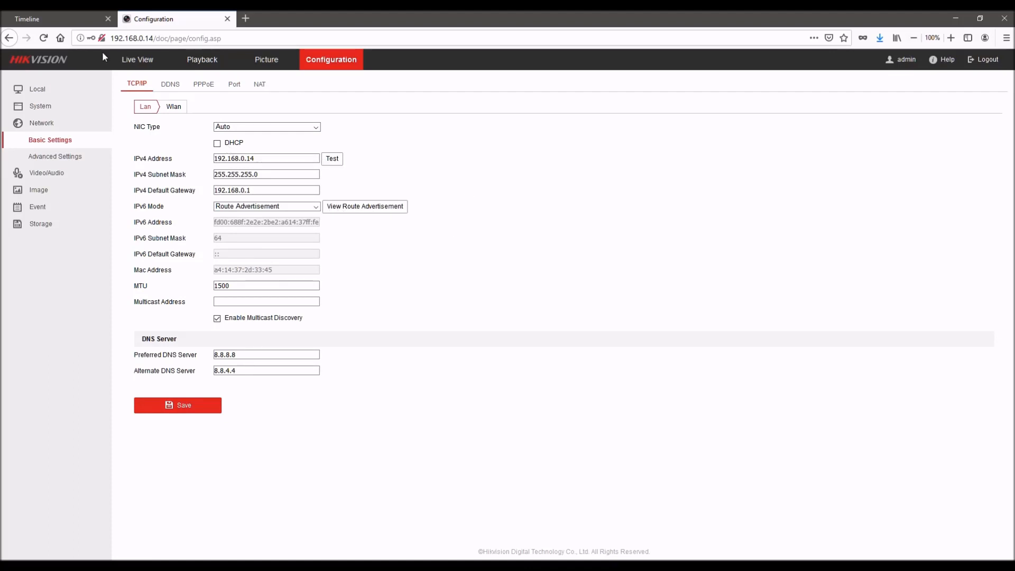
left_click(59, 19)
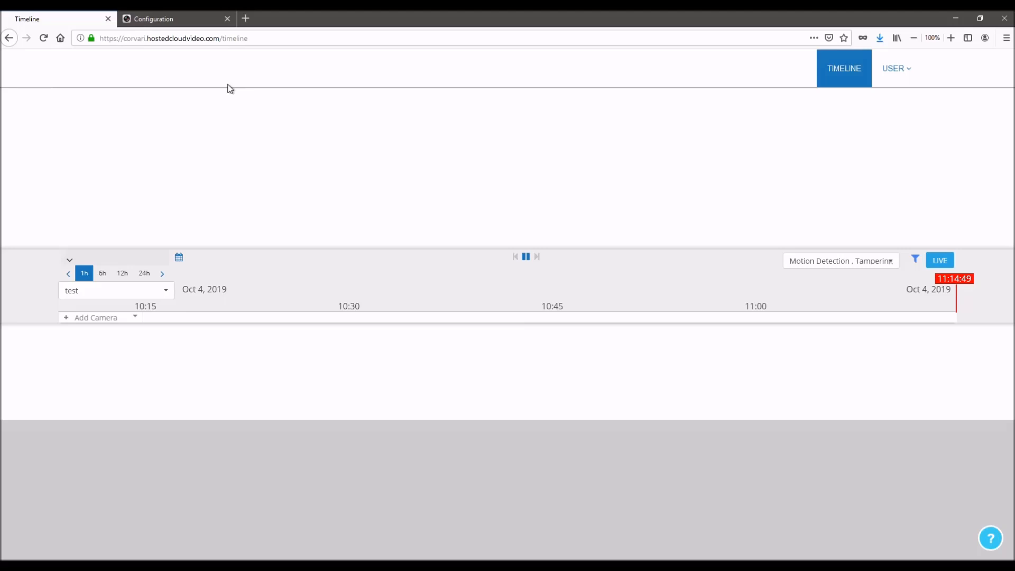
mouse_move(291, 93)
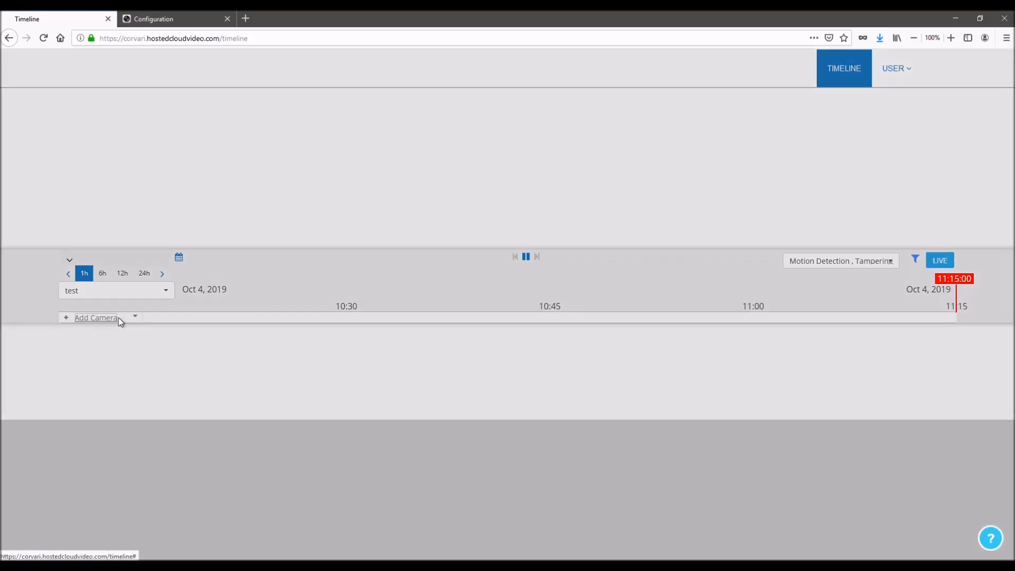
Add a new Hikvision-type camera named 'Hikvision' and advance to network details.
left_click(95, 317)
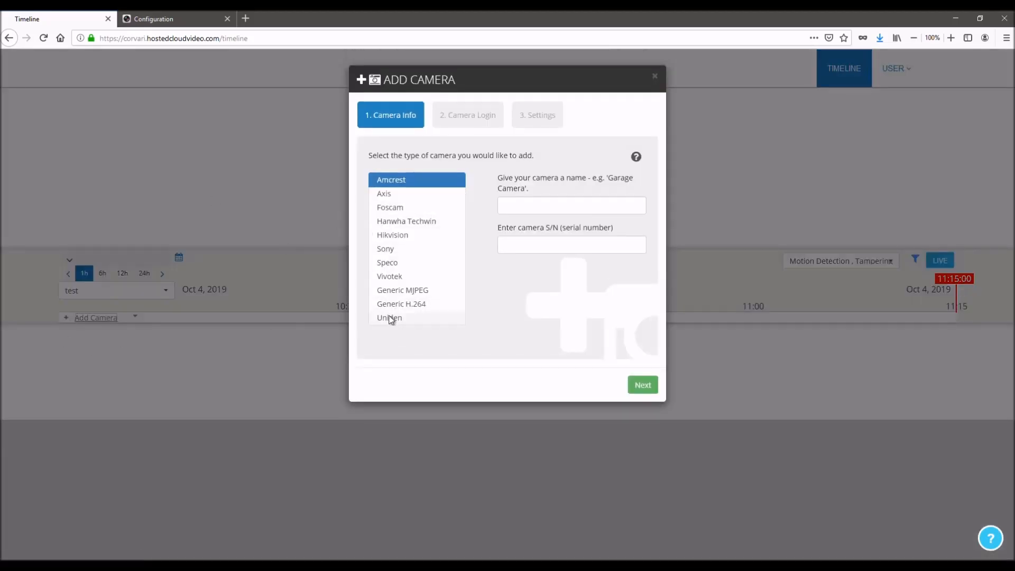
left_click(392, 234)
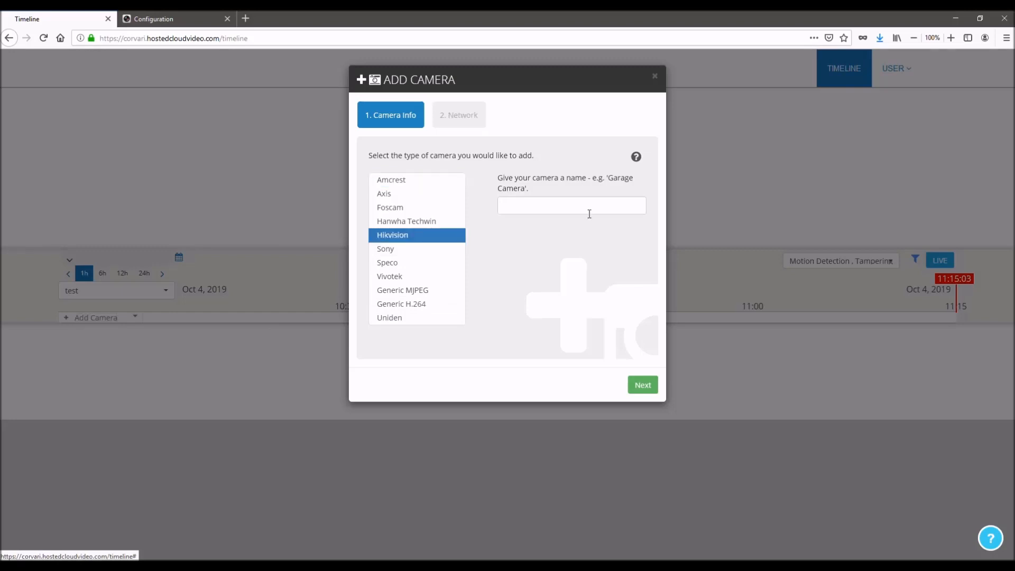
left_click(570, 205)
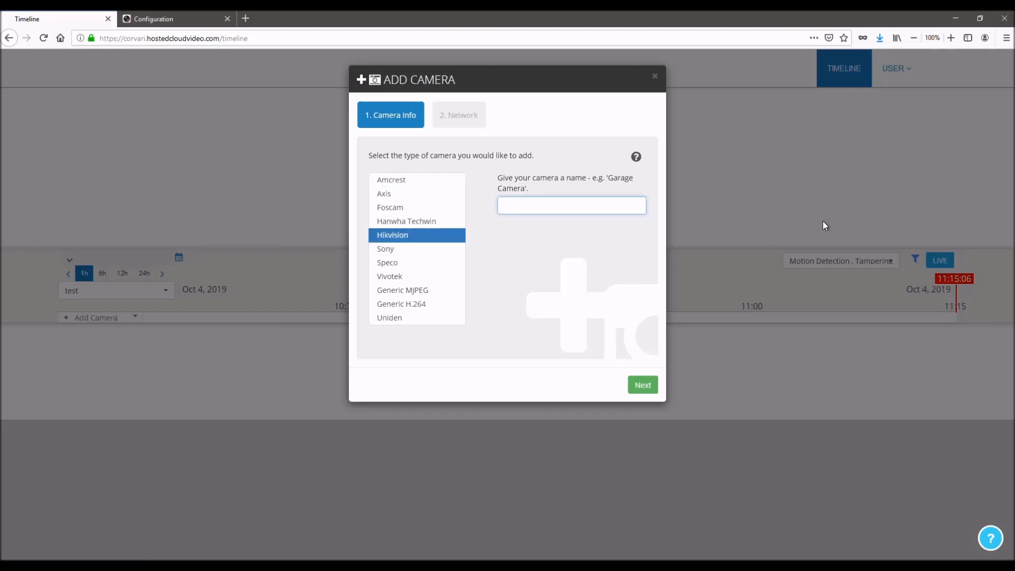
type("Hikvision")
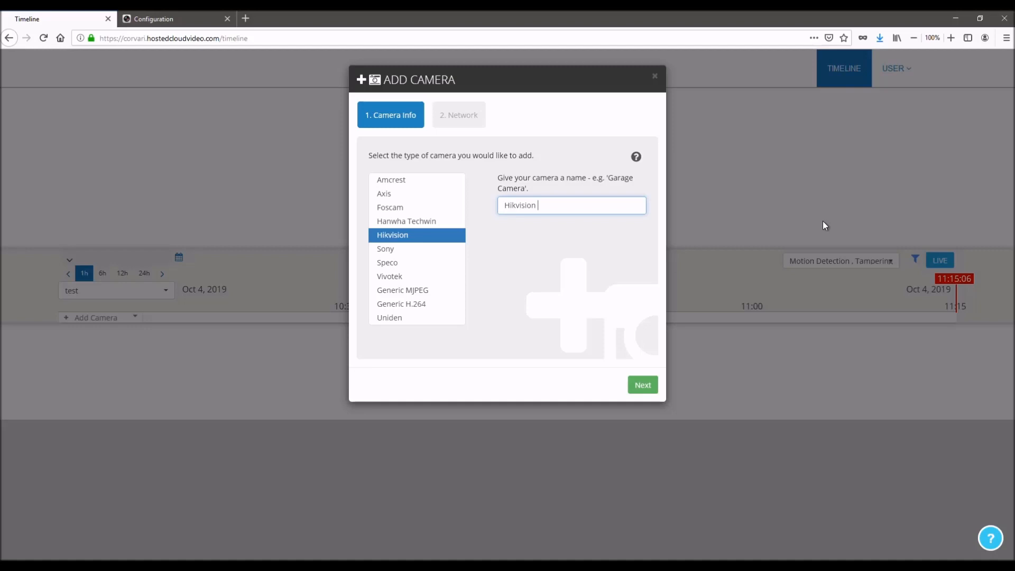
left_click(641, 385)
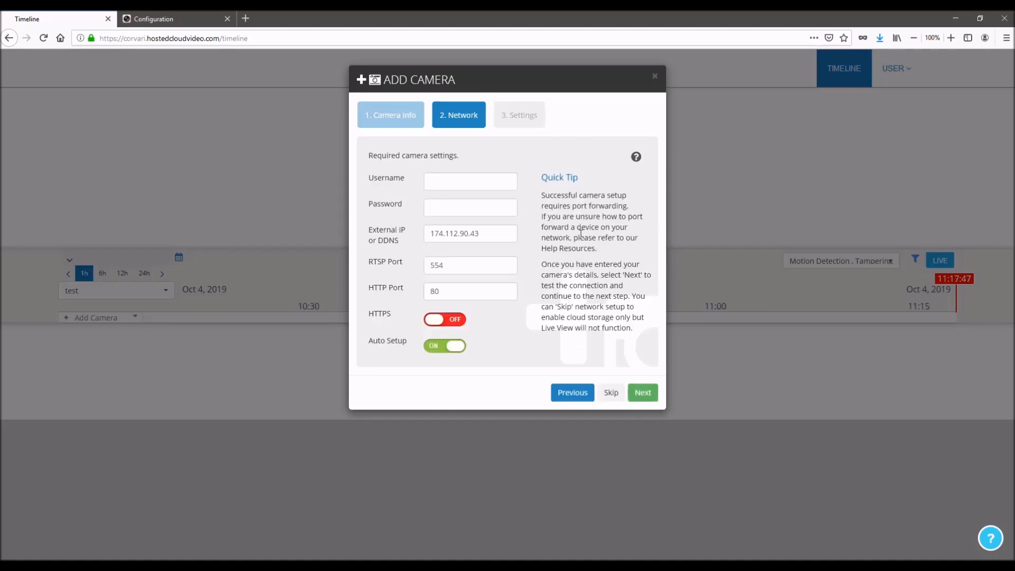
Enter username admin, IP 174.112.90.43, RTSP port 5541, HTTP port 8001, and test the connection.
left_click(470, 182)
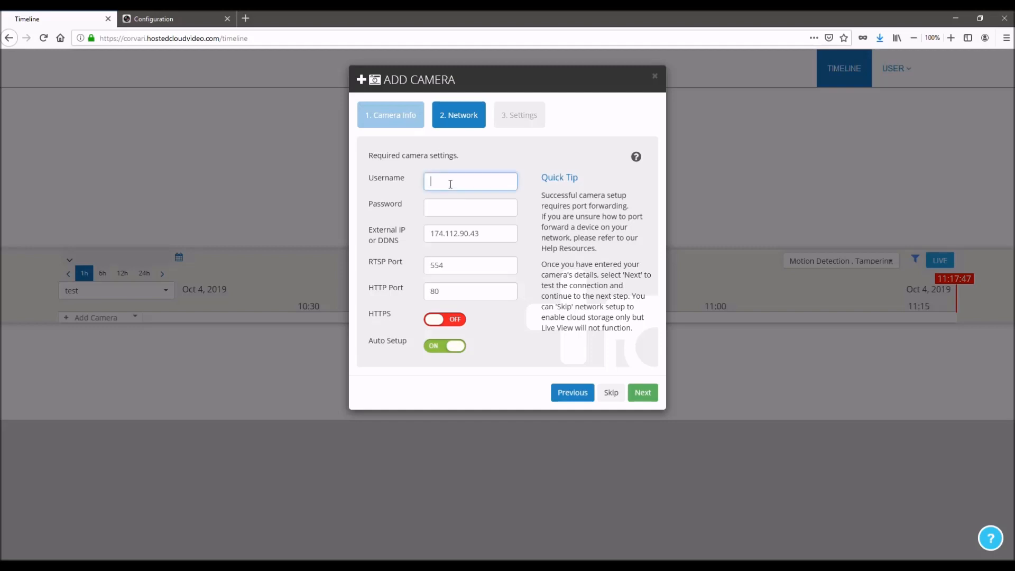
type("admin")
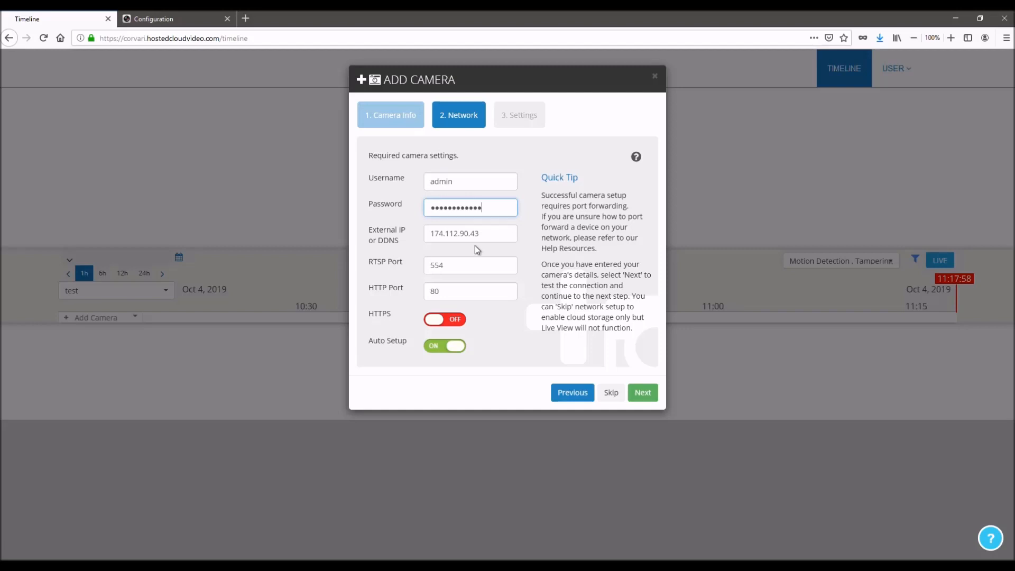
triple_click(470, 233)
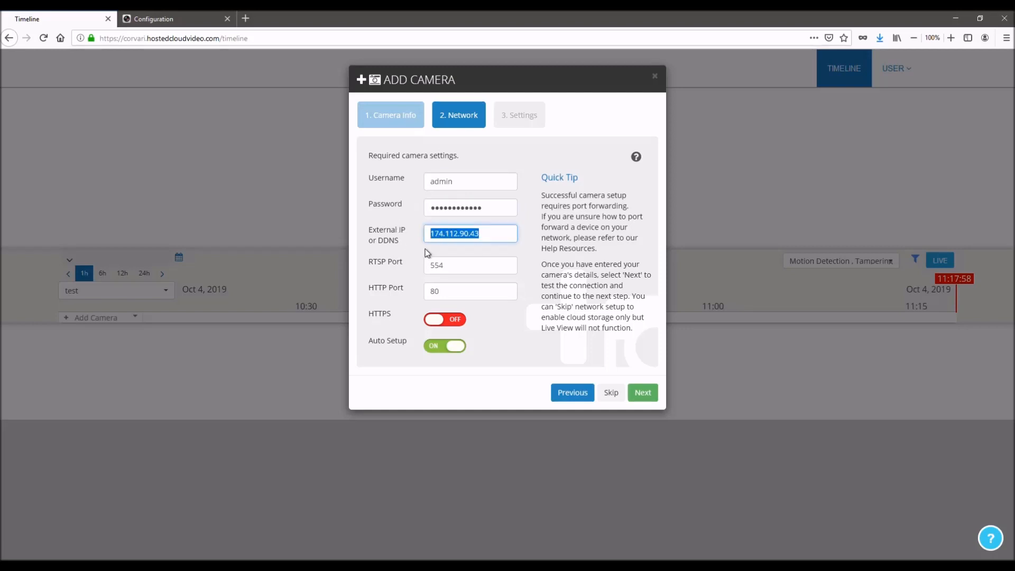
mouse_move(476, 250)
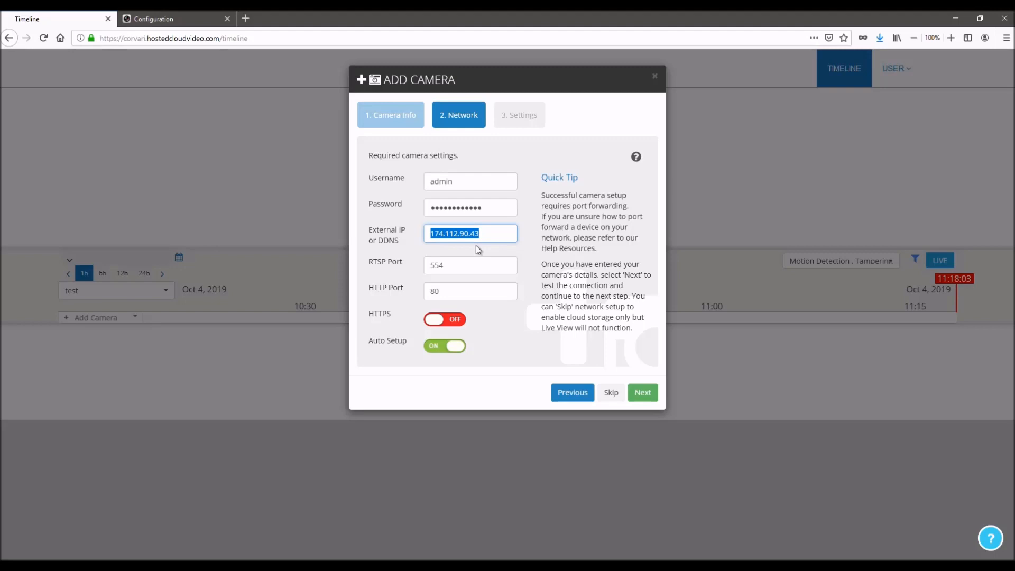
mouse_move(518, 296)
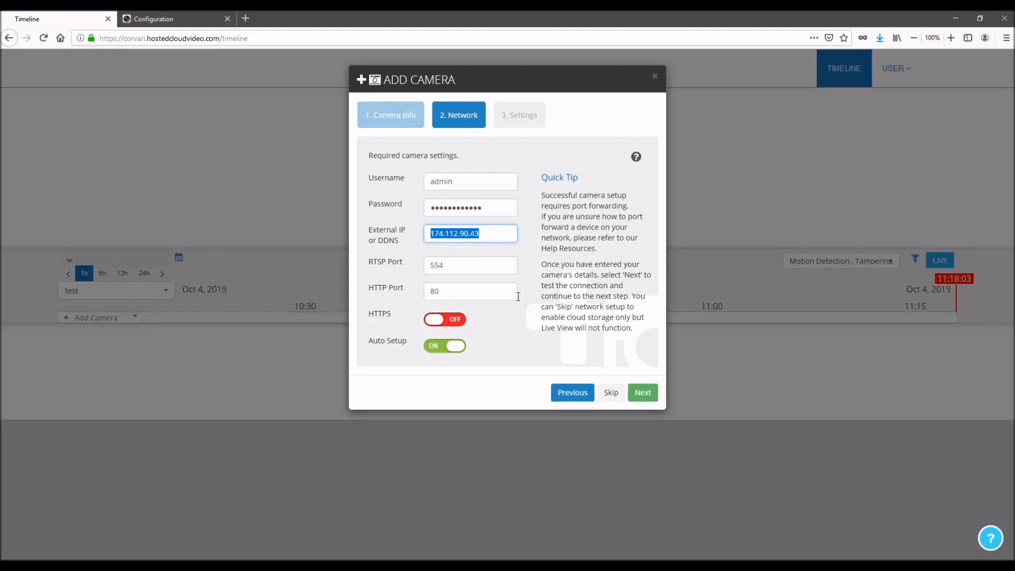
left_click(470, 265)
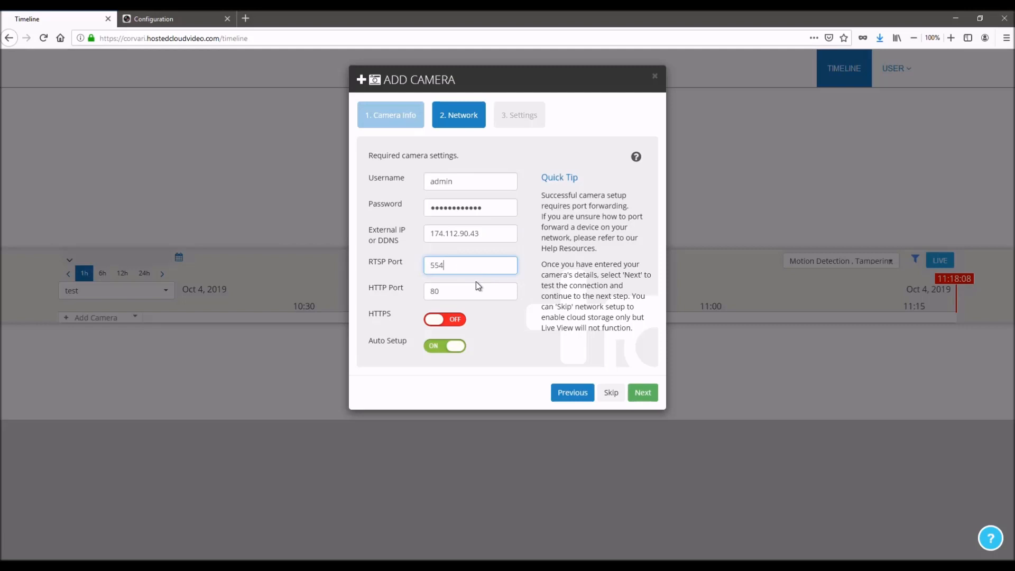
type("1")
left_click(470, 291)
type("01")
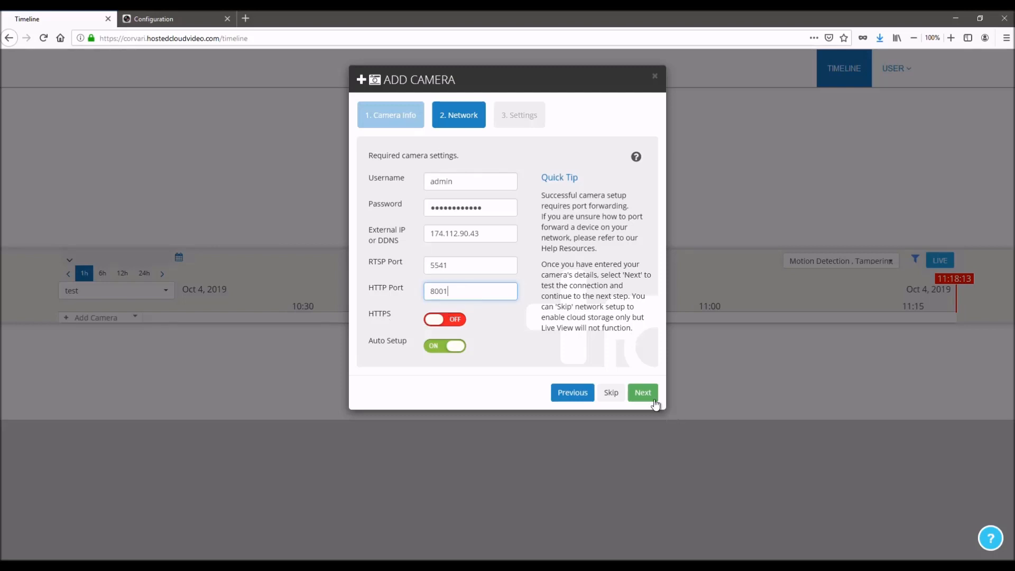
left_click(642, 392)
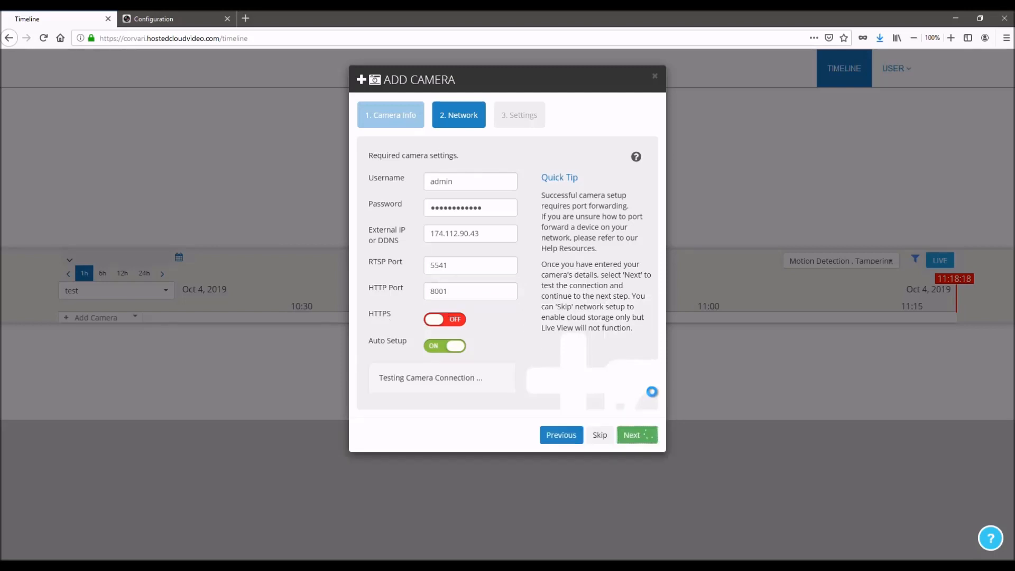
Keep Continuous Recording as the camera's recording mode.
left_click(635, 435)
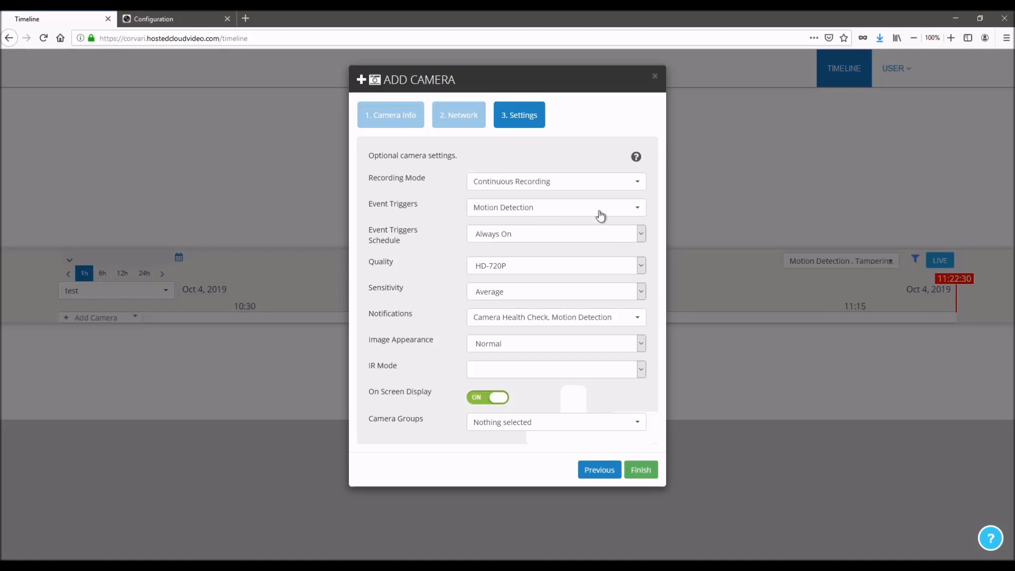
mouse_move(588, 181)
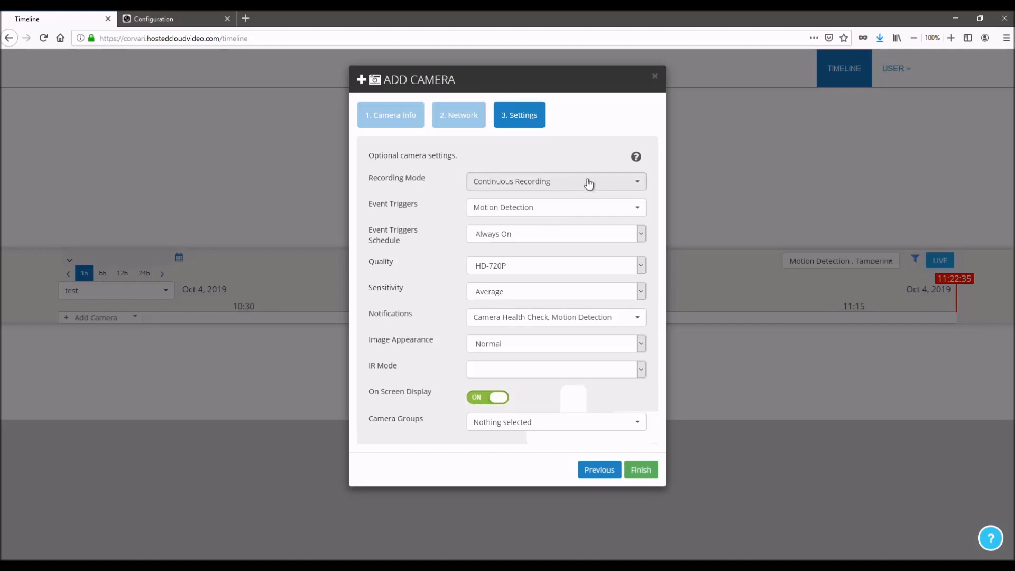
mouse_move(574, 191)
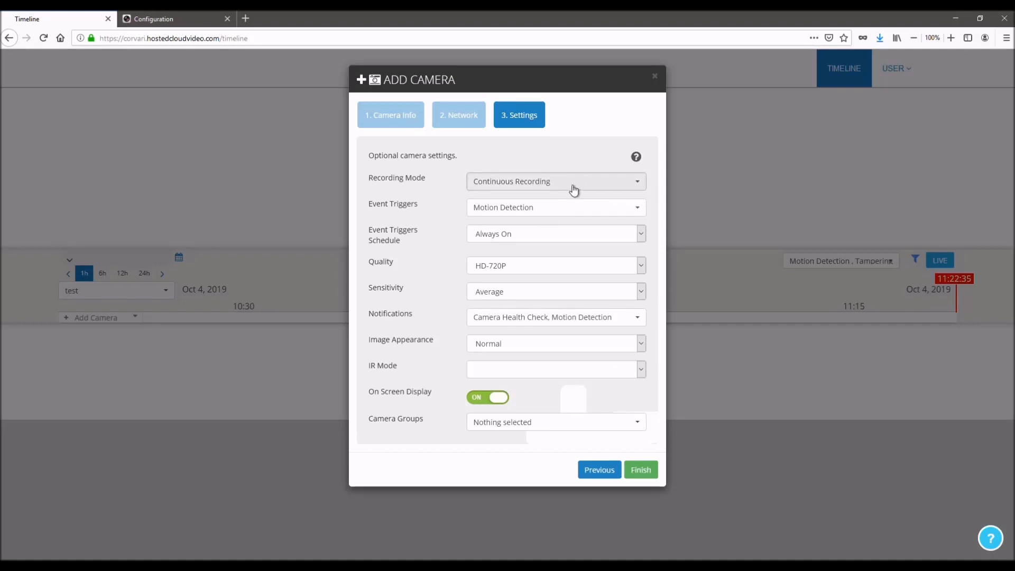
left_click(553, 182)
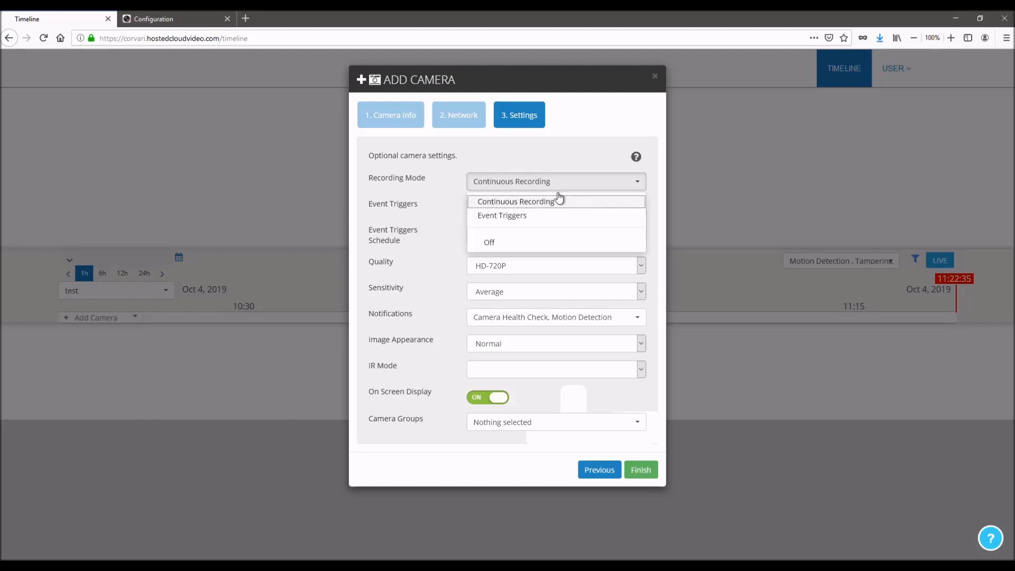
mouse_move(453, 210)
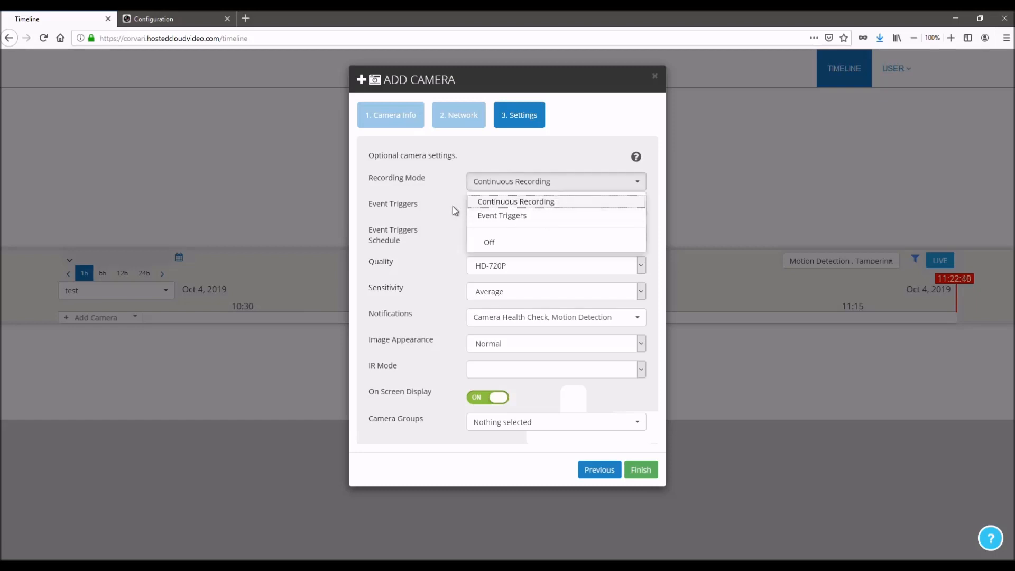
mouse_move(507, 216)
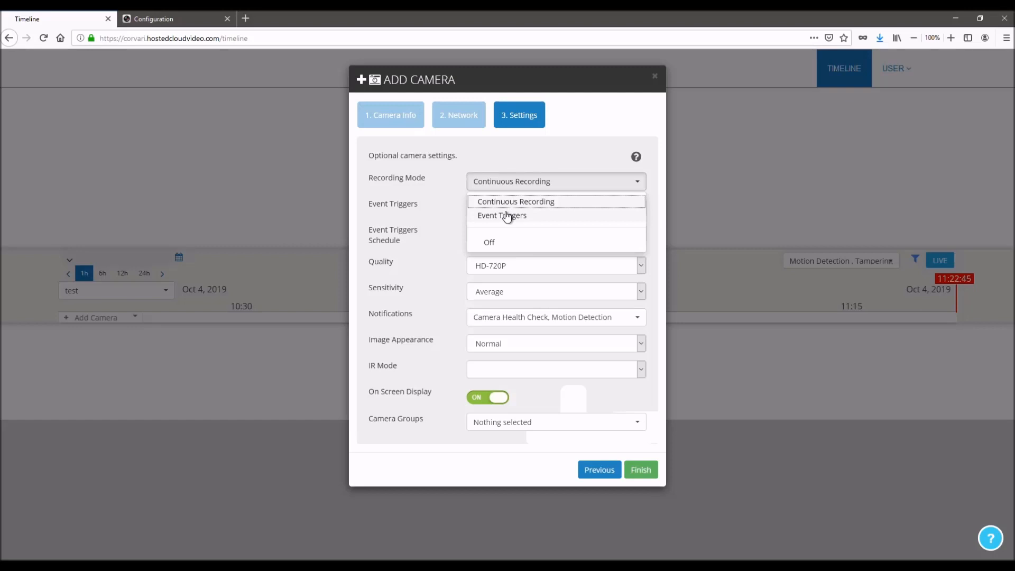
left_click(516, 201)
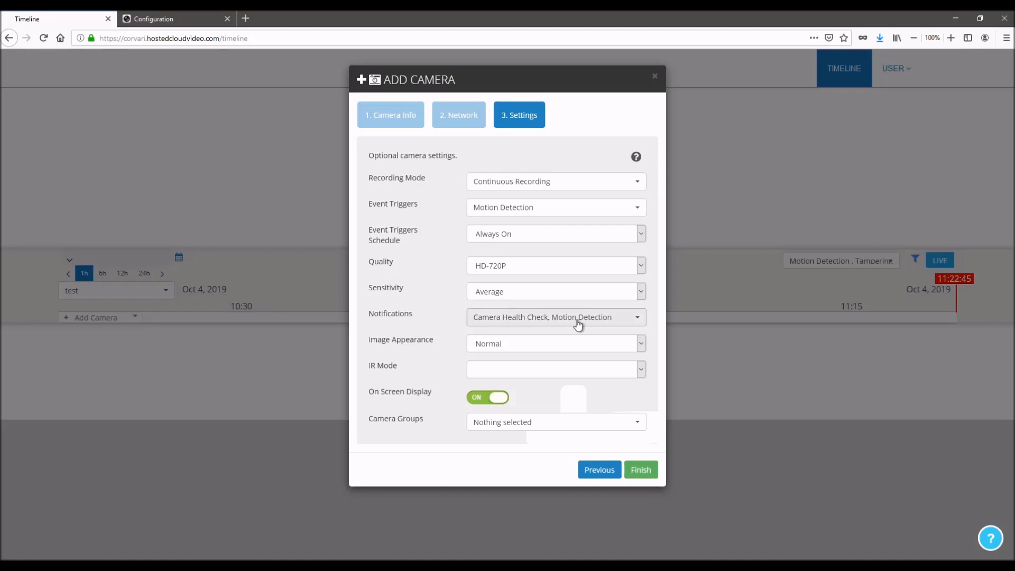
mouse_move(632, 466)
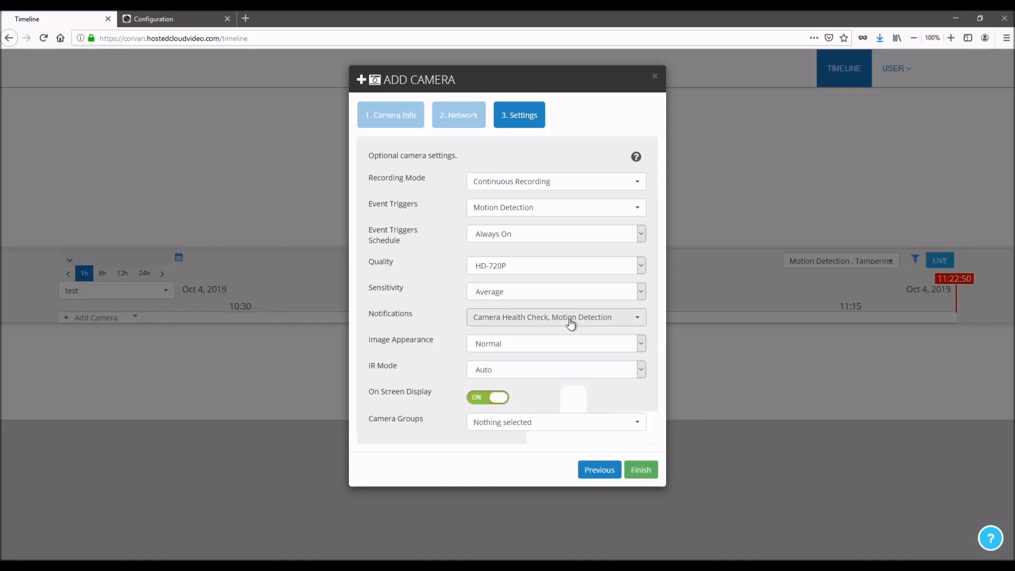
Turn off Motion Detection notifications, assign the test group, and finish setup.
left_click(555, 316)
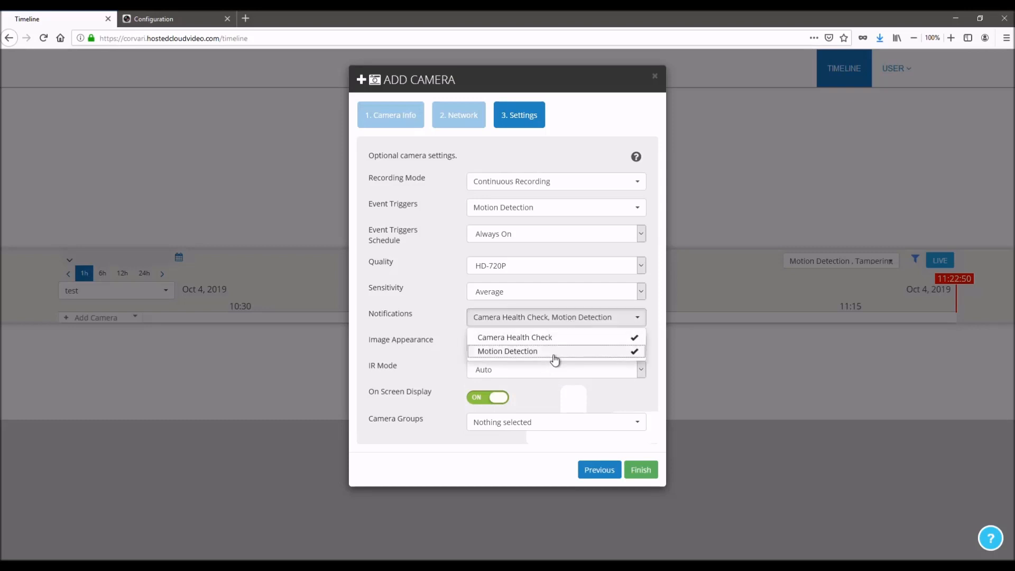
left_click(554, 351)
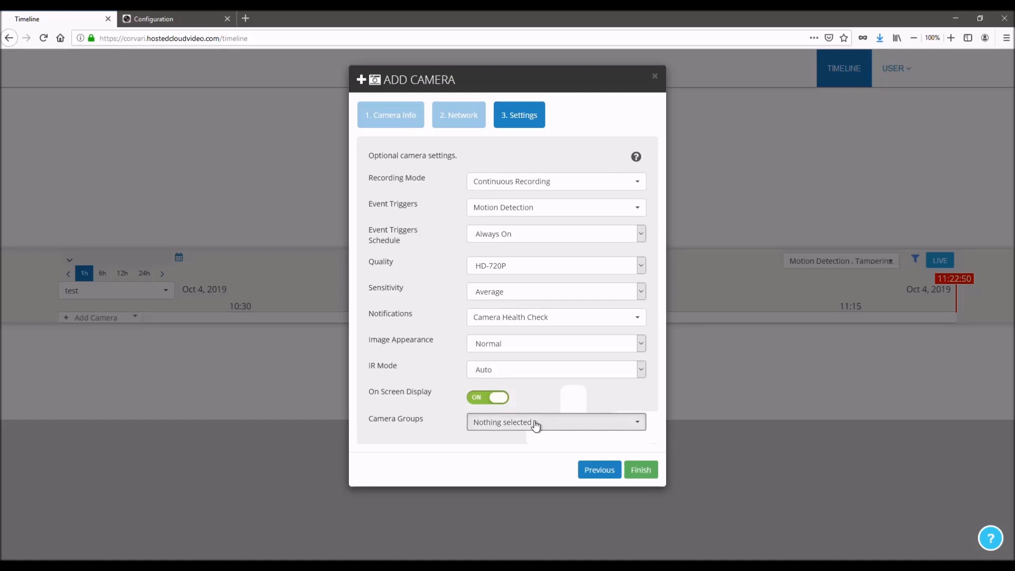
left_click(553, 421)
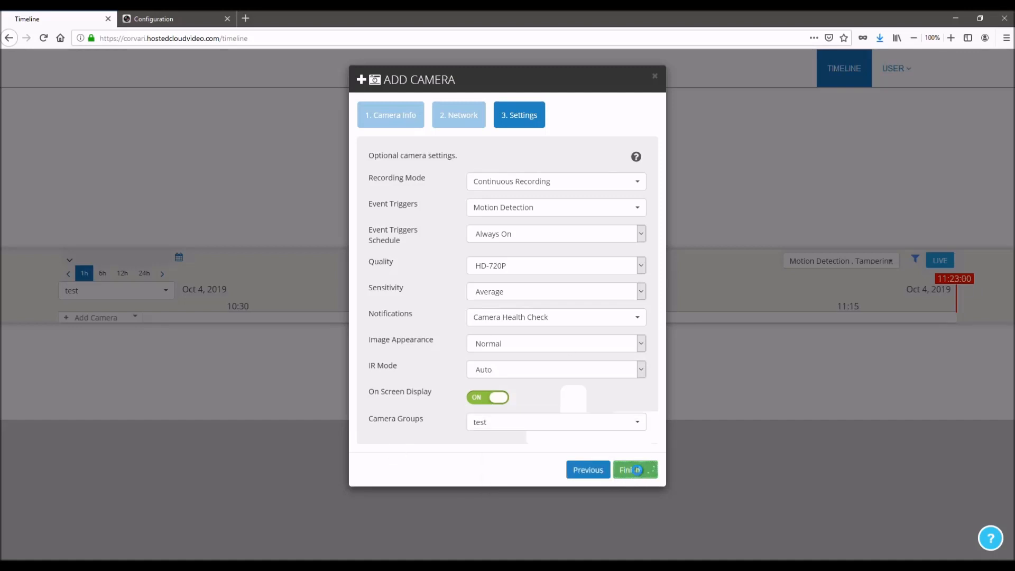
left_click(629, 469)
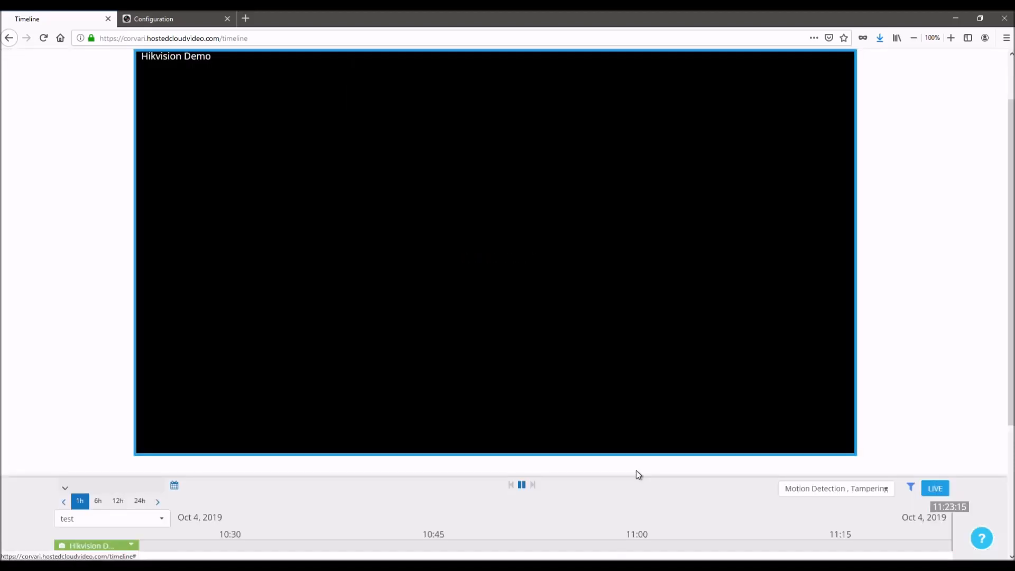
mouse_move(645, 350)
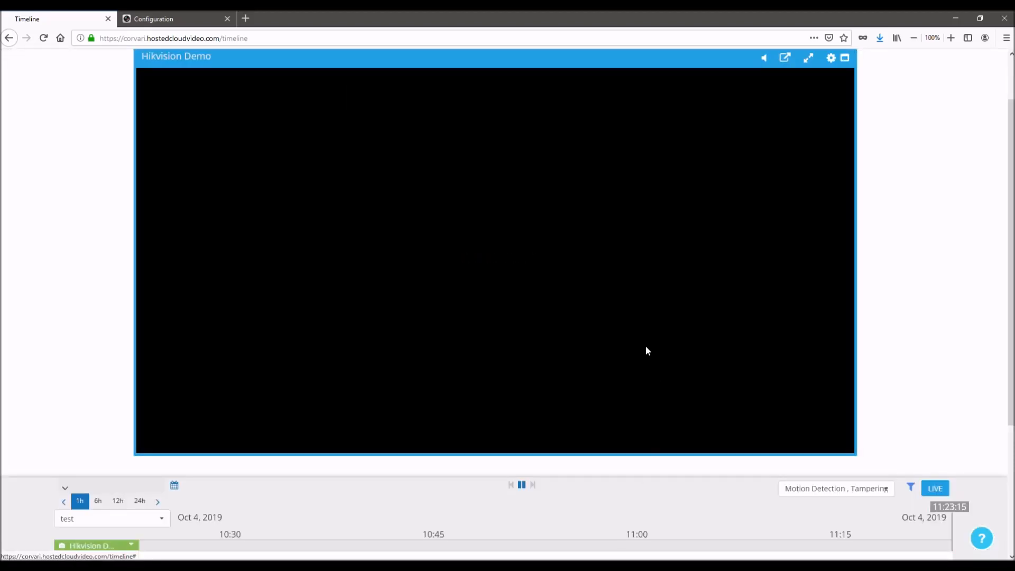
mouse_move(562, 300)
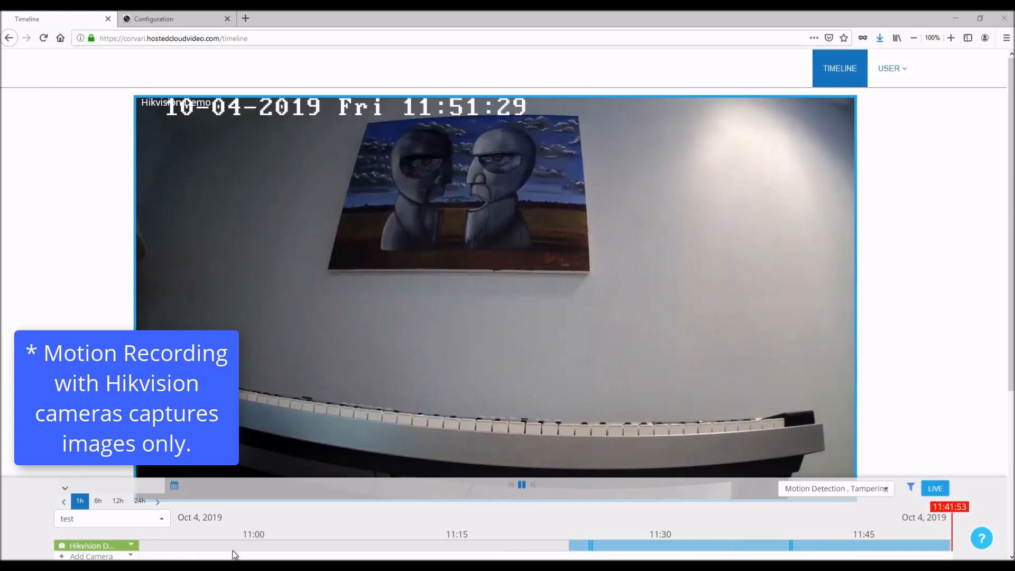
mouse_move(794, 557)
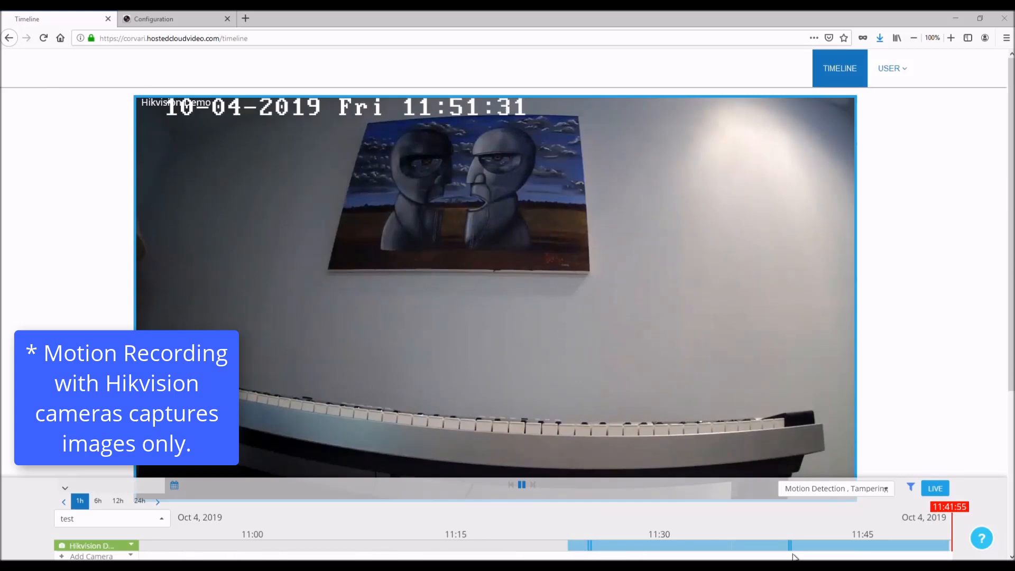
Play back the Hikvision Demo recording from 11:39:30 on the timeline.
left_click(790, 545)
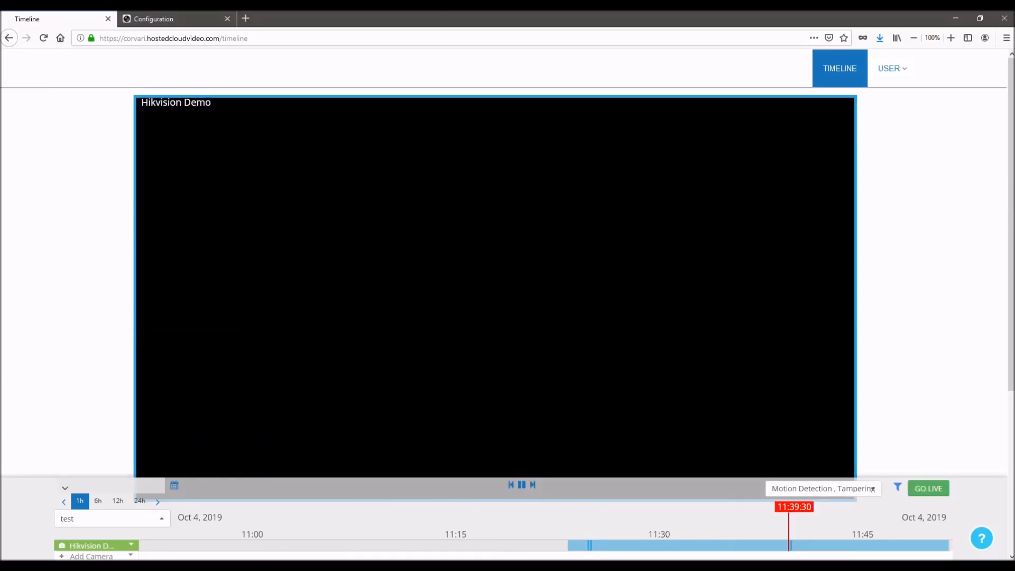